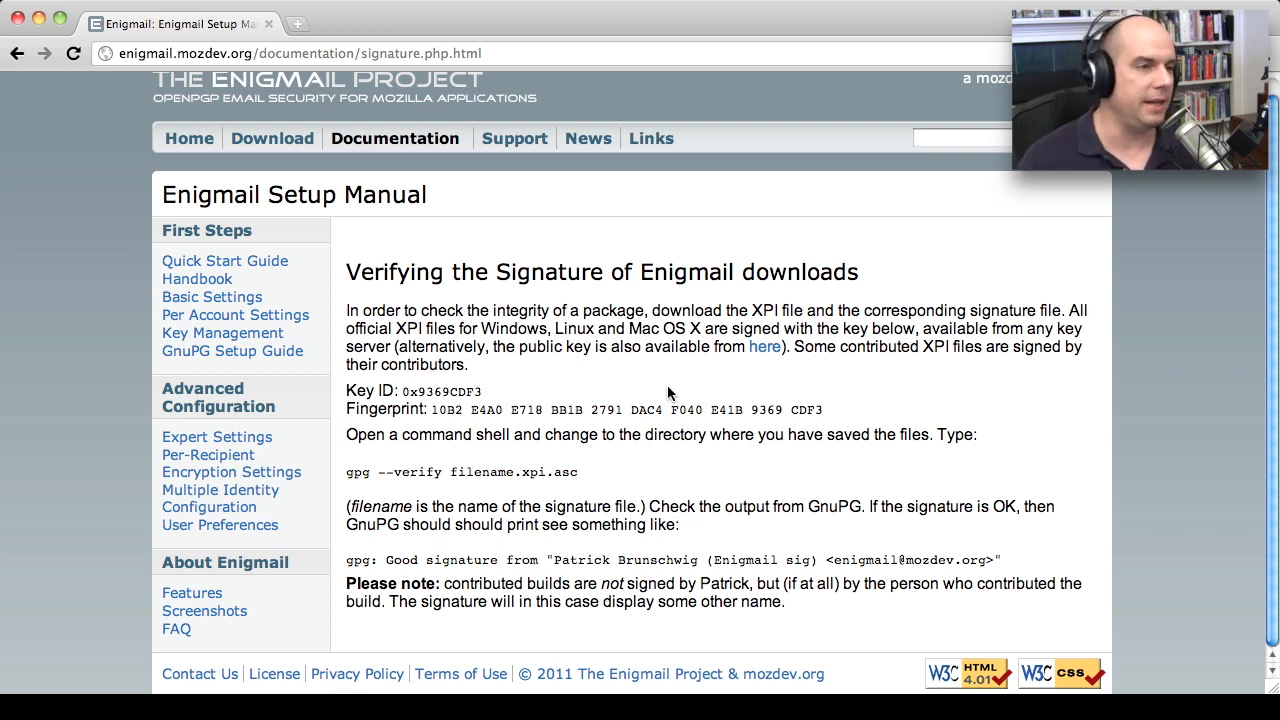
mouse_move(425, 110)
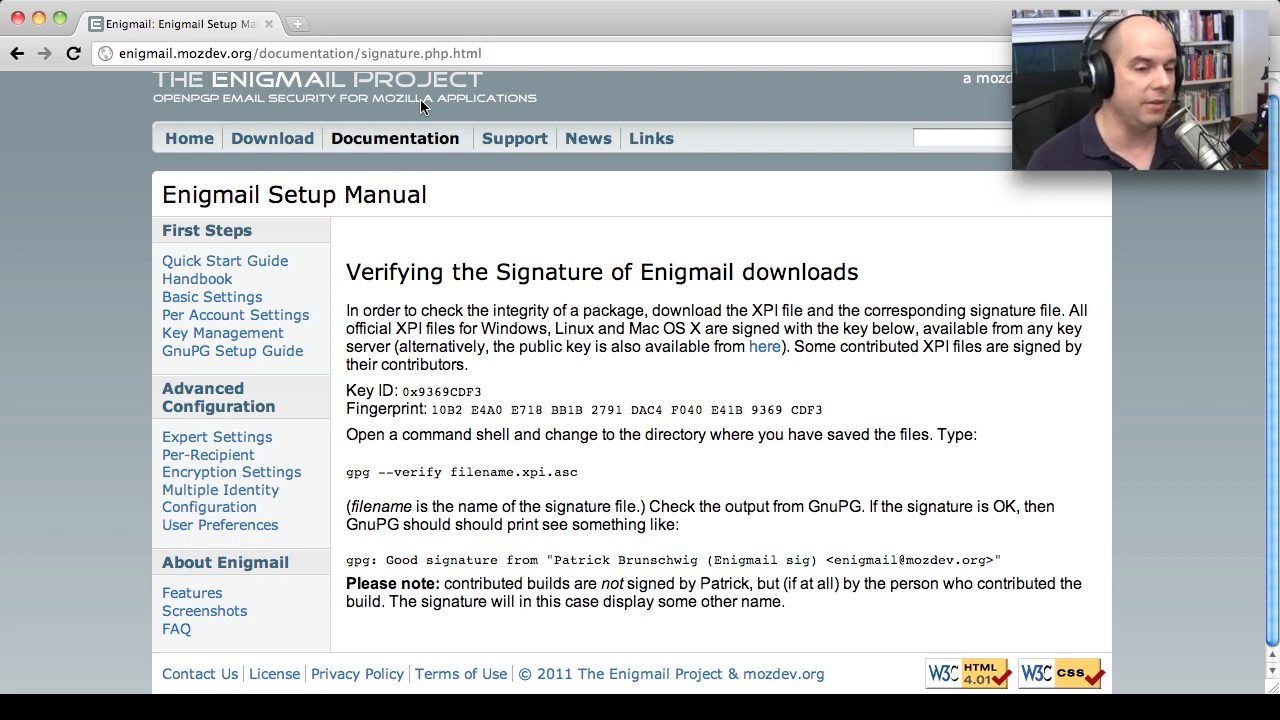
mouse_move(512, 354)
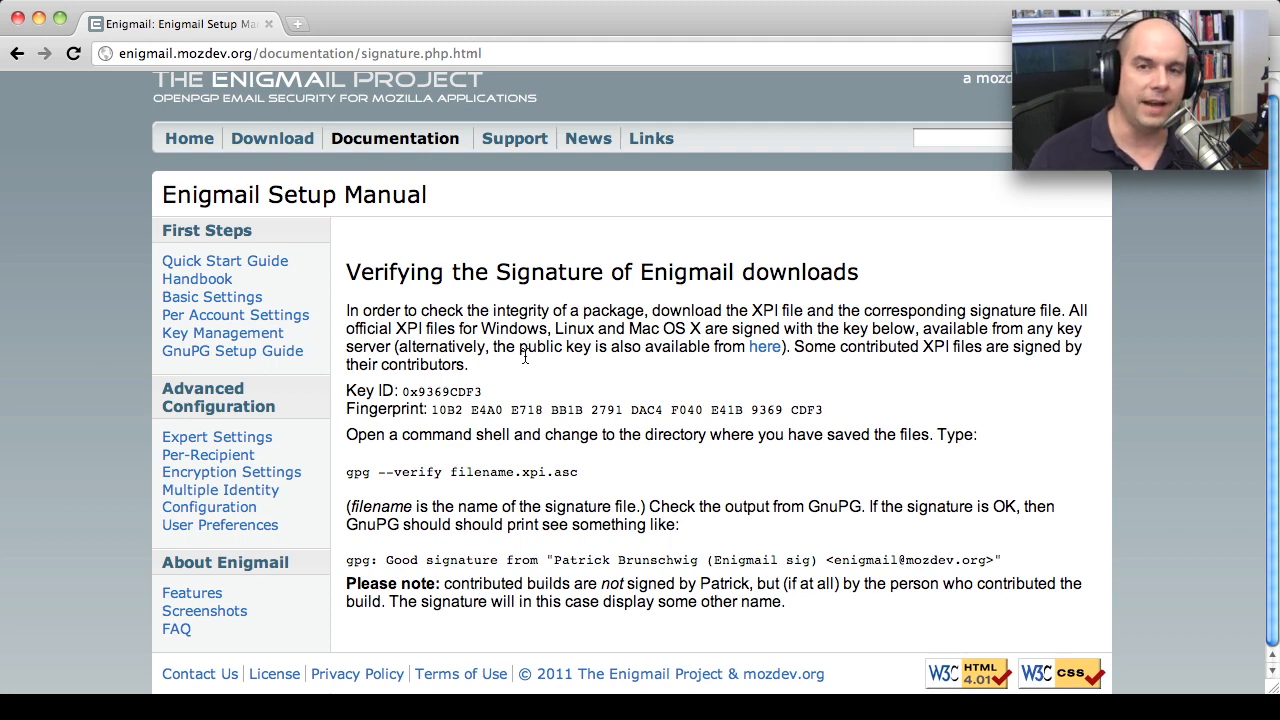
mouse_move(338, 153)
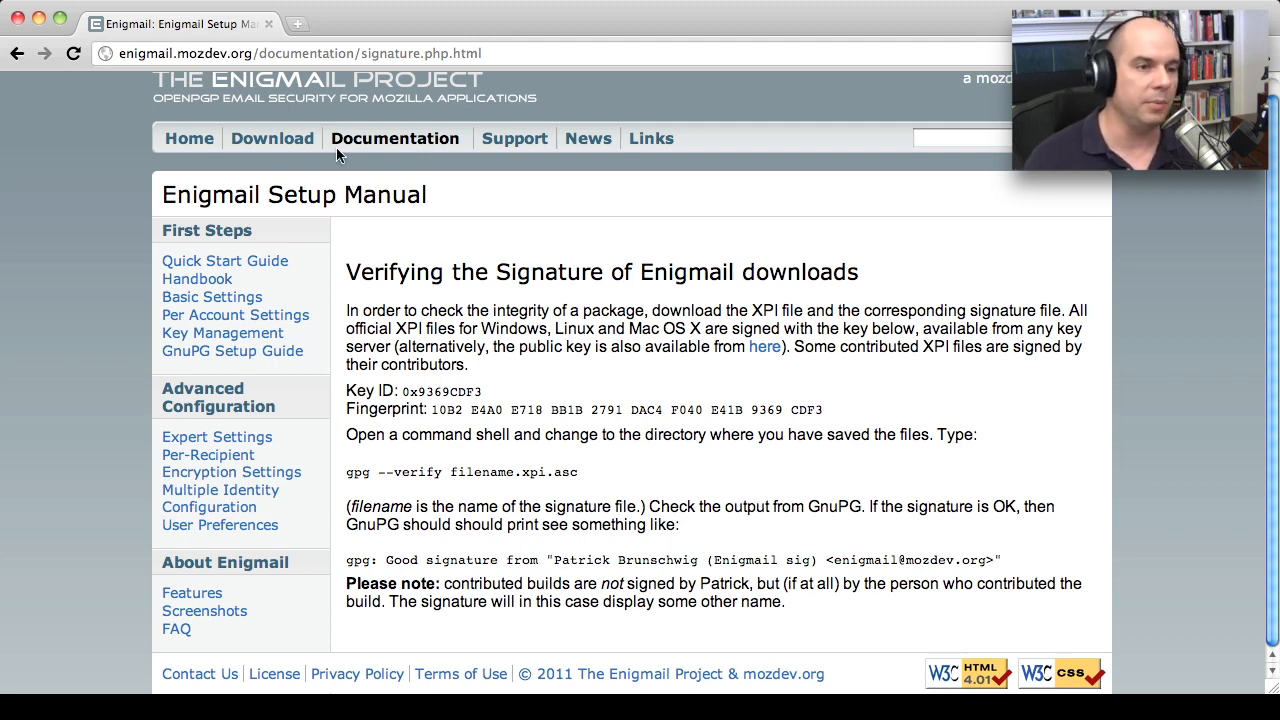
mouse_move(614, 247)
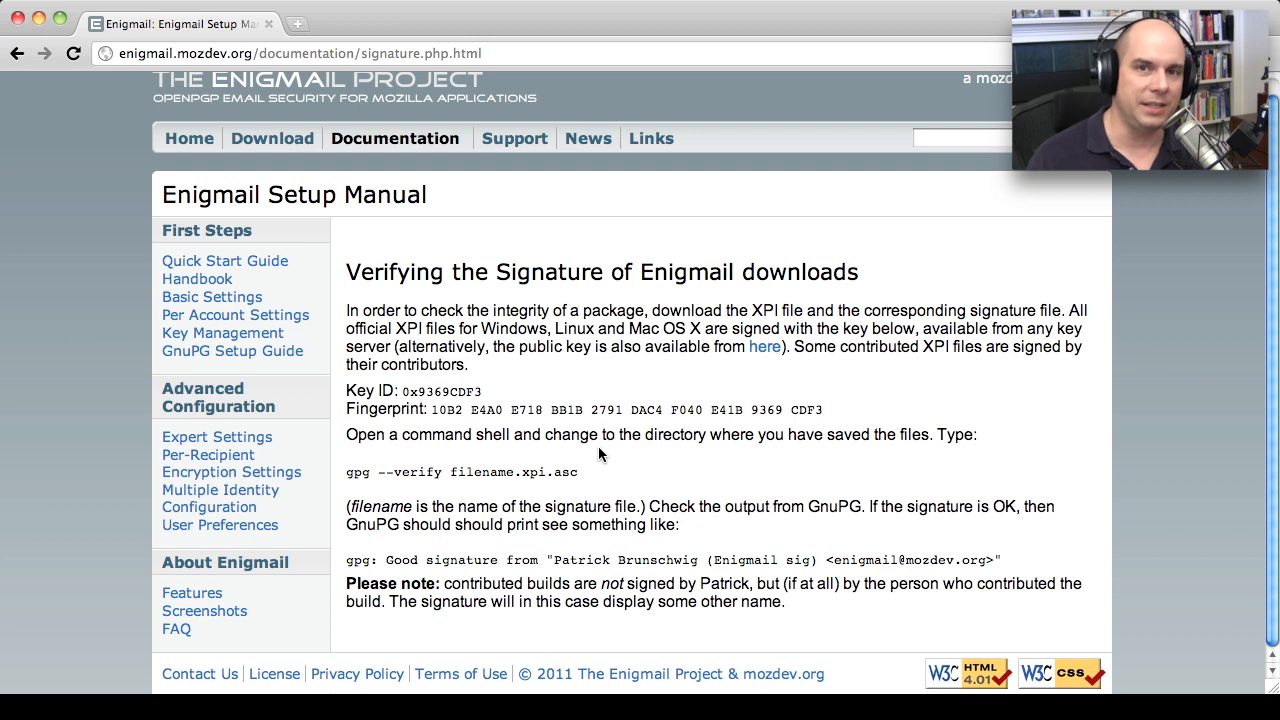
mouse_move(542, 444)
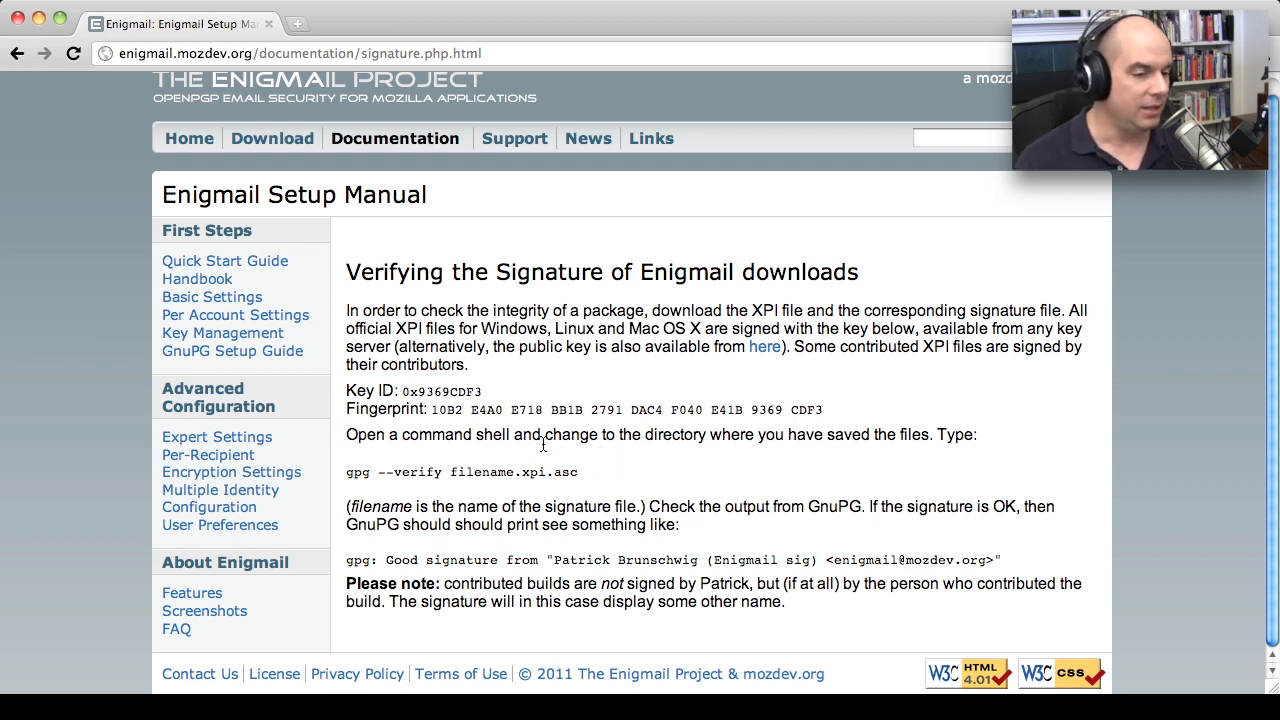
mouse_move(490, 503)
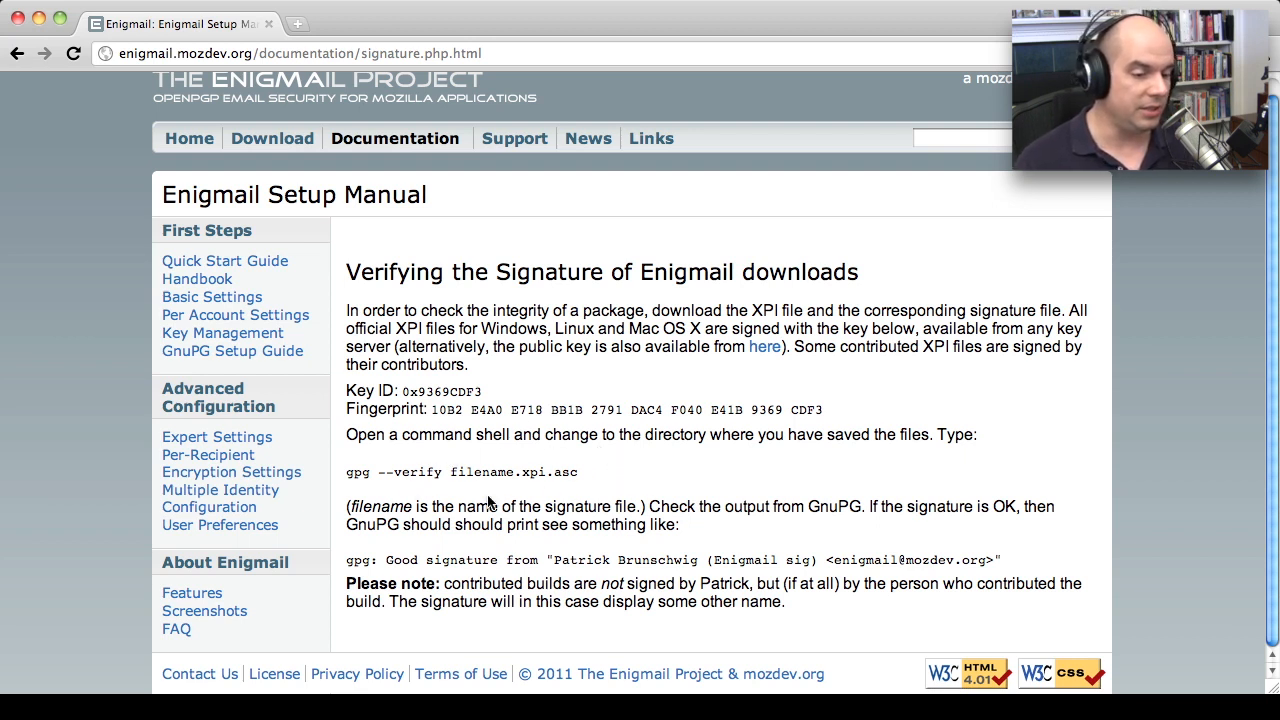
mouse_move(585, 545)
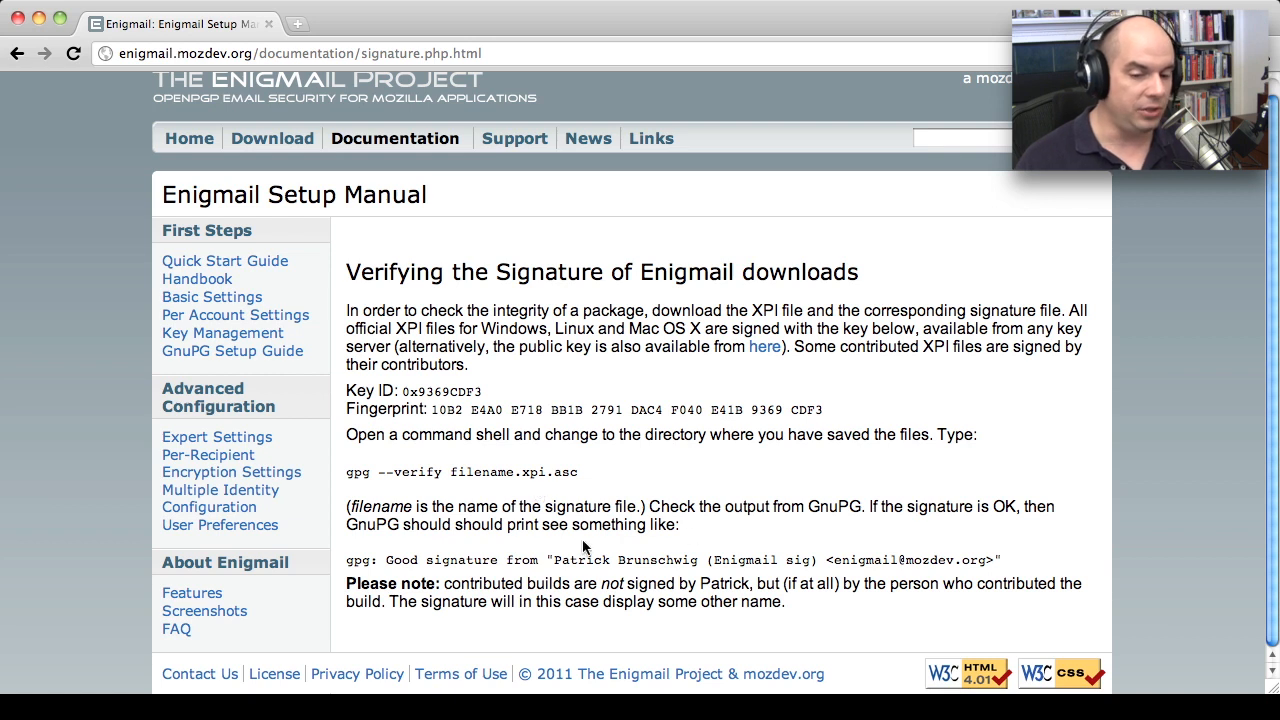
mouse_move(405, 573)
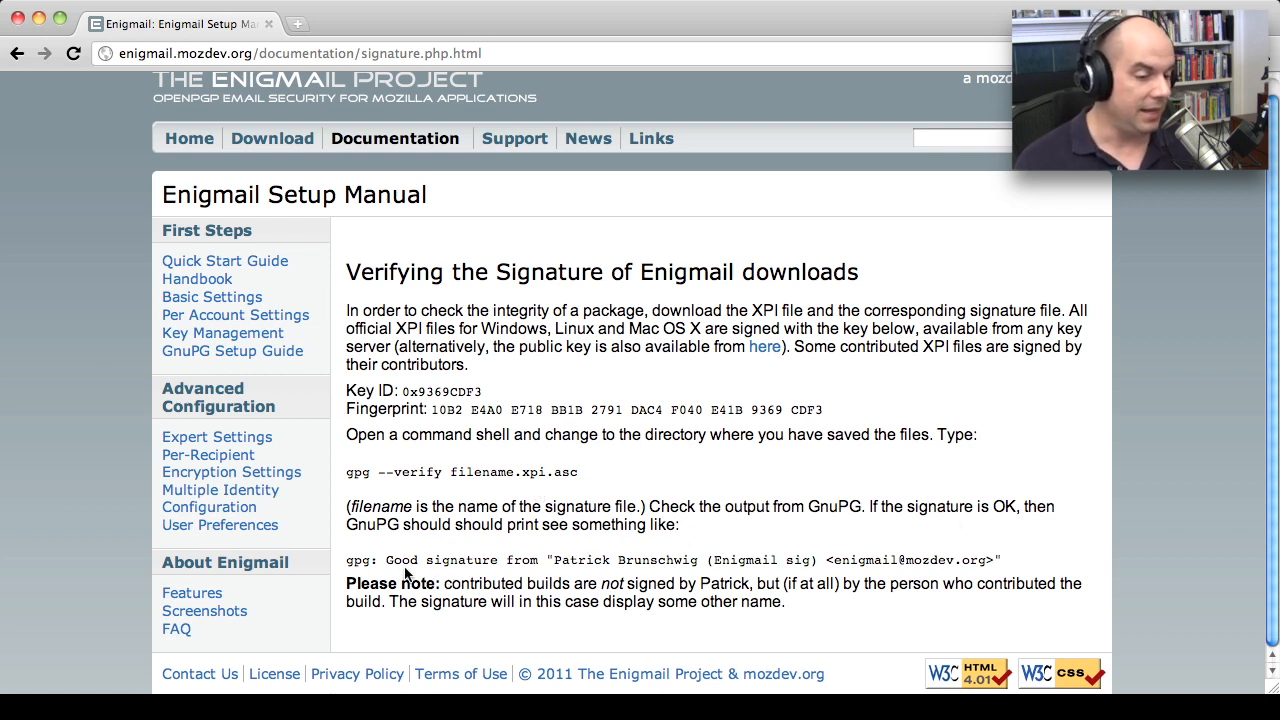
mouse_move(775, 521)
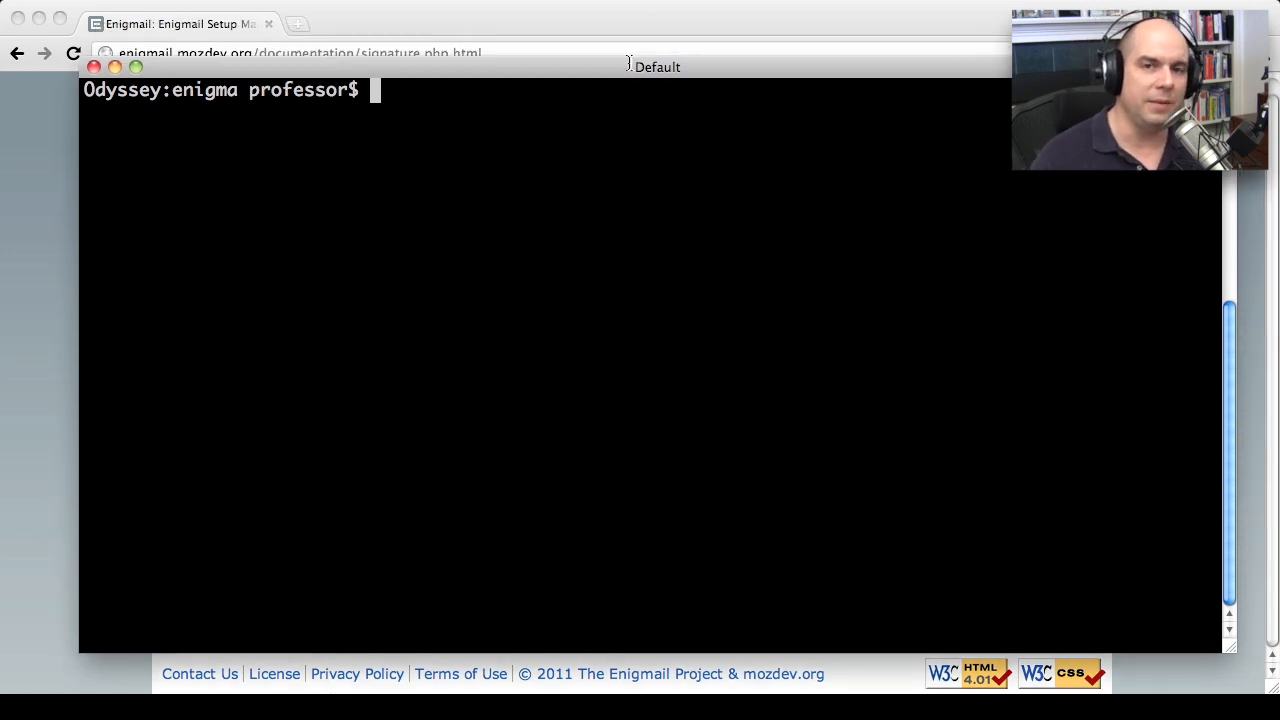
Step: Run ls -la to show the Enigmail XPI and its .asc signature file
type("ls -la")
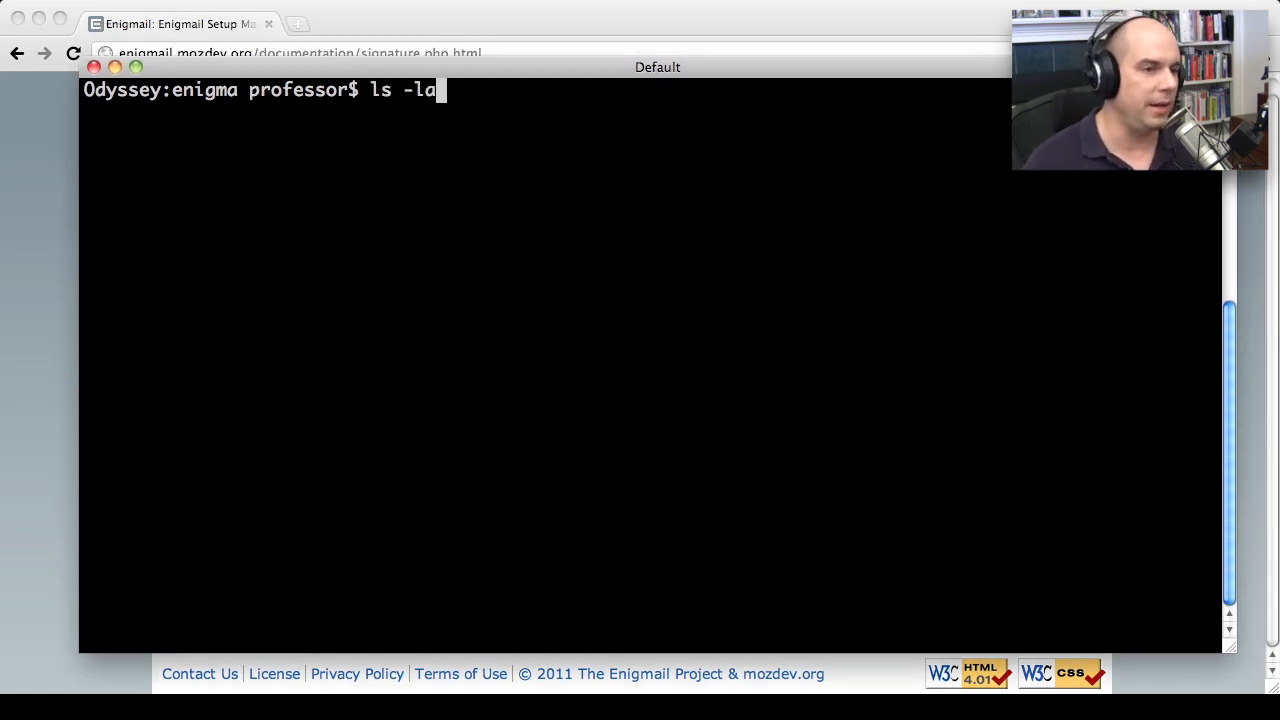
key("Return")
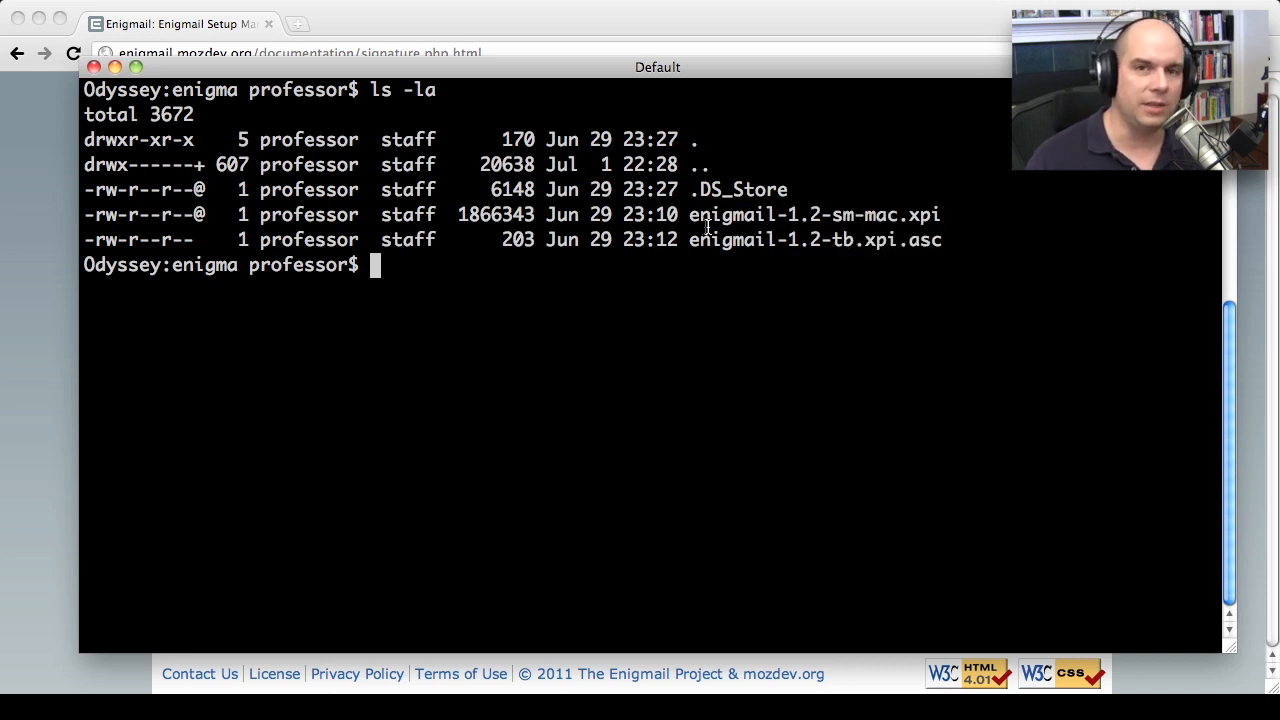
mouse_move(690, 213)
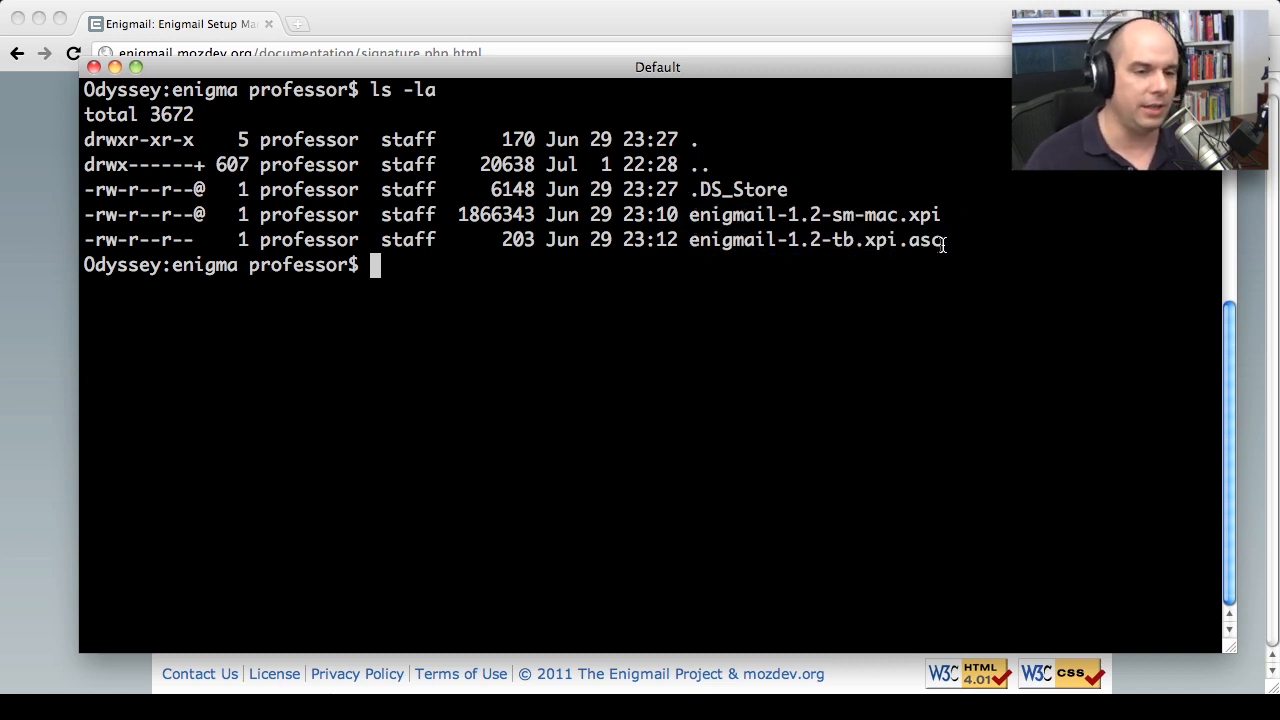
Step: Print enigmail-1.2-tb.xpi.asc with more and highlight its PGP signature block
type("more enigmail-1.2-")
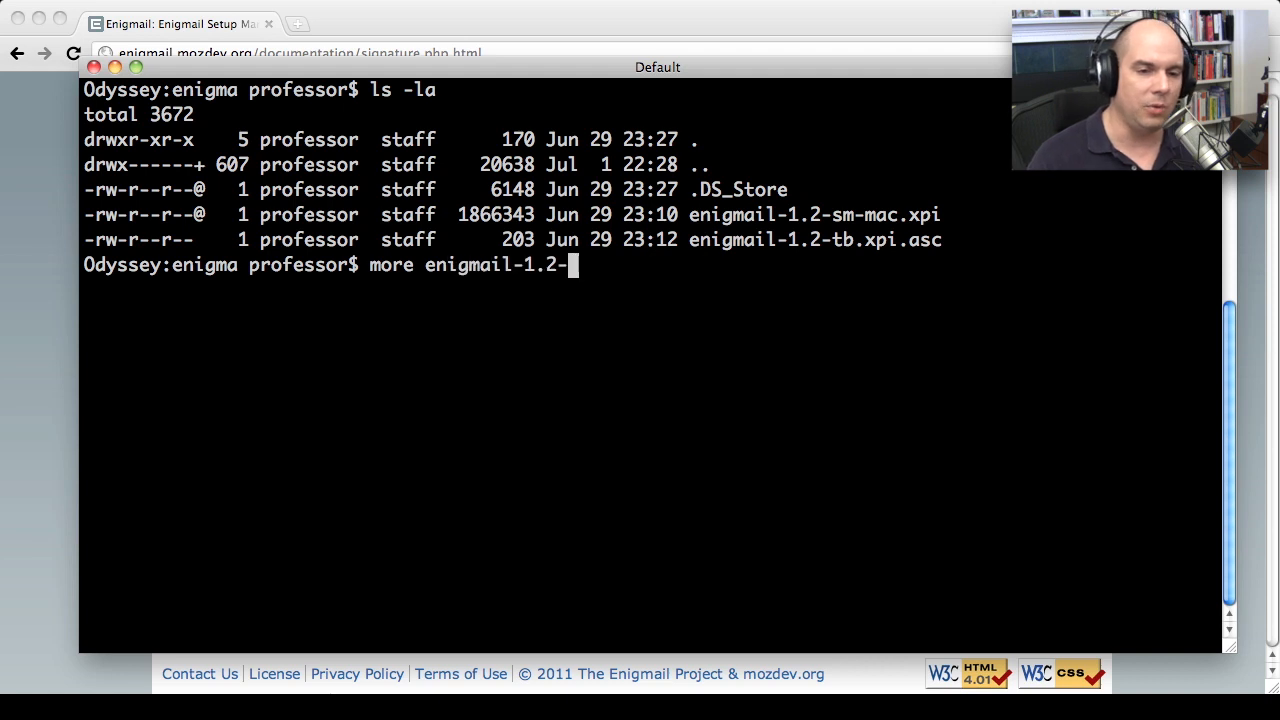
key("Return")
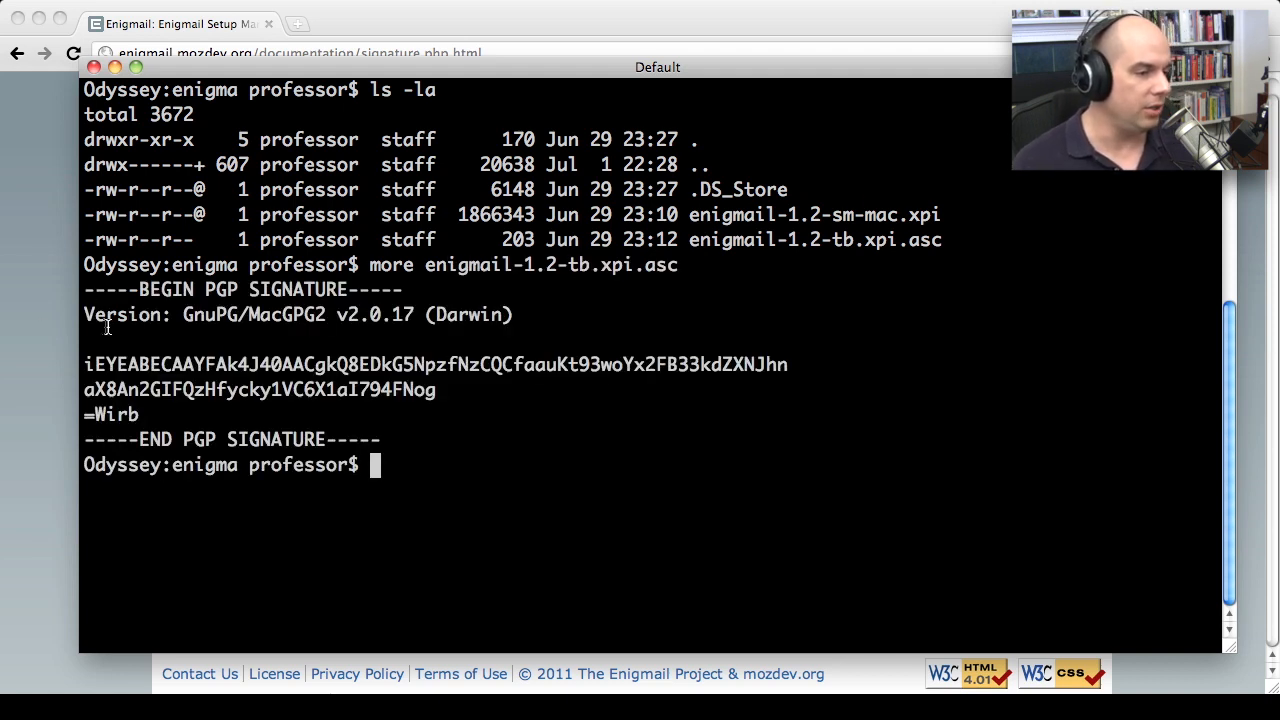
left_click_drag(84, 364, 435, 390)
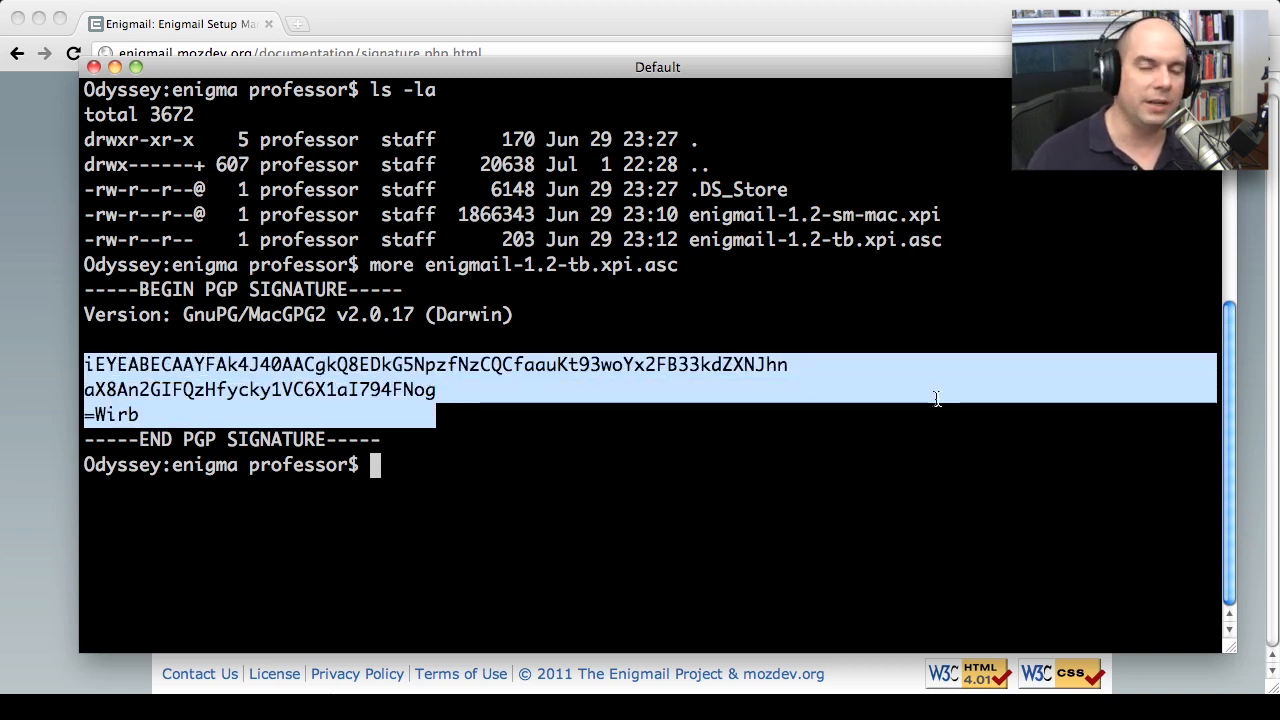
mouse_move(435, 398)
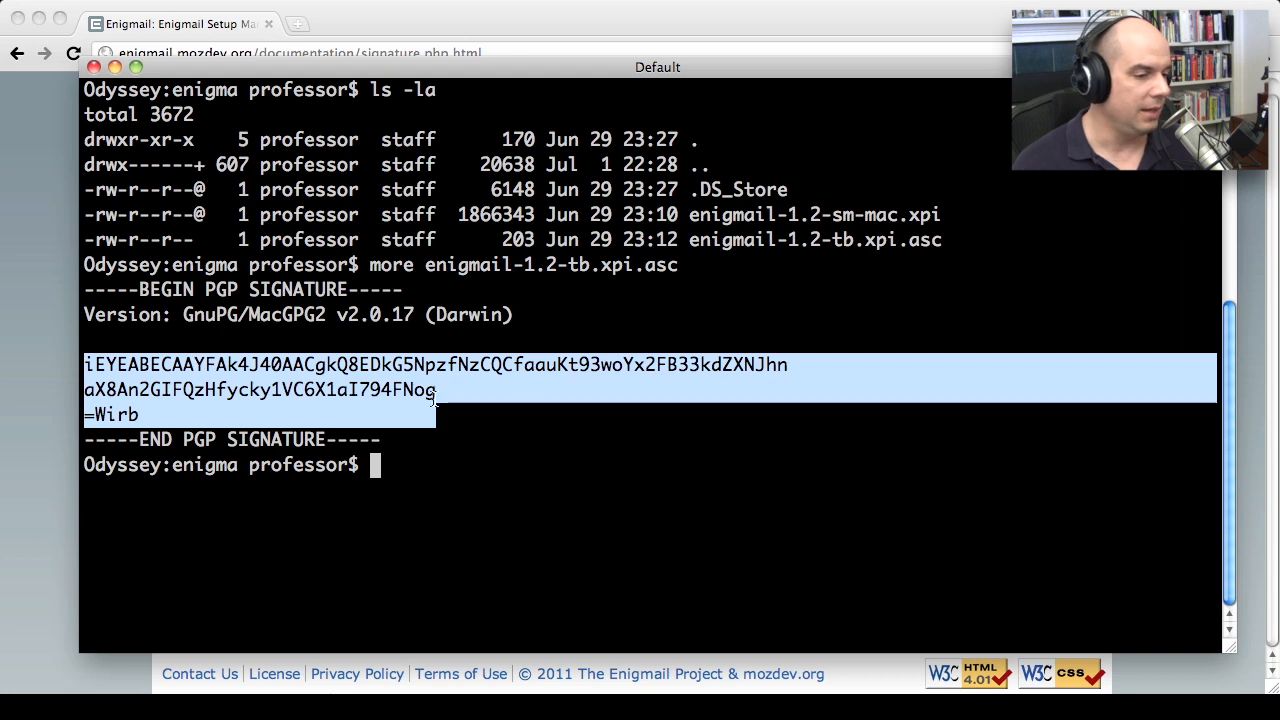
left_click_drag(435, 389, 84, 289)
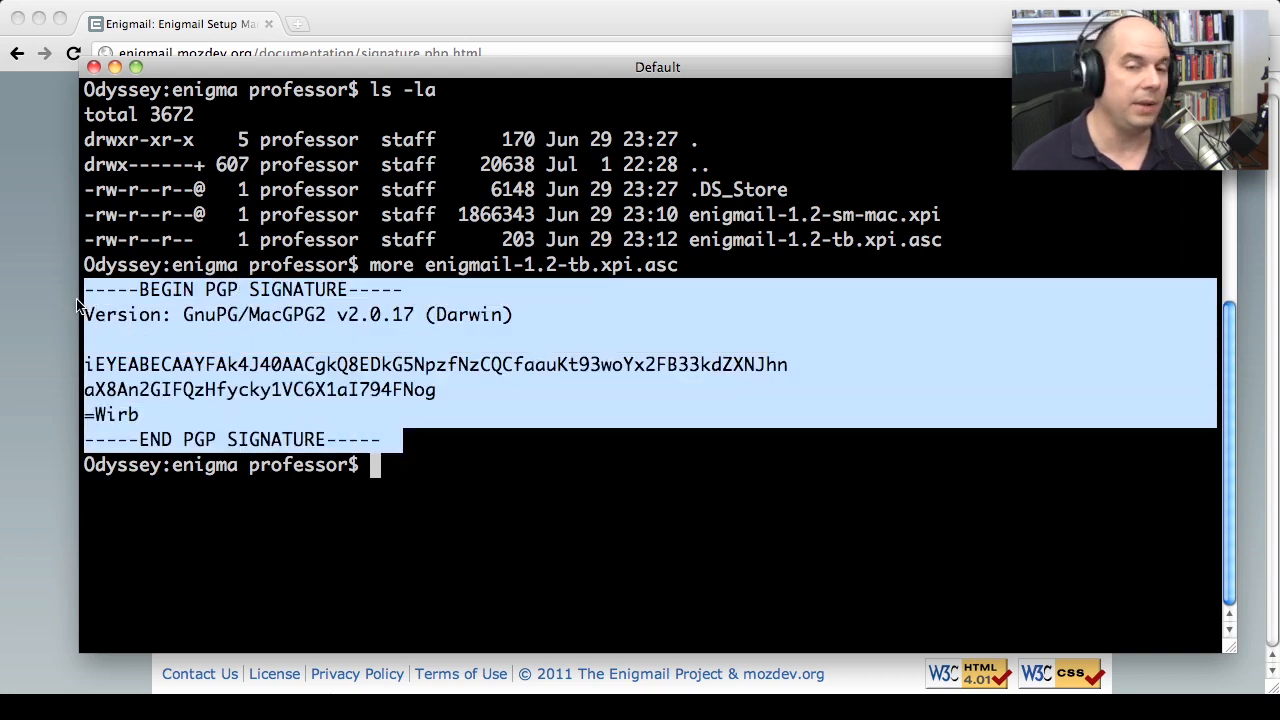
left_click(427, 347)
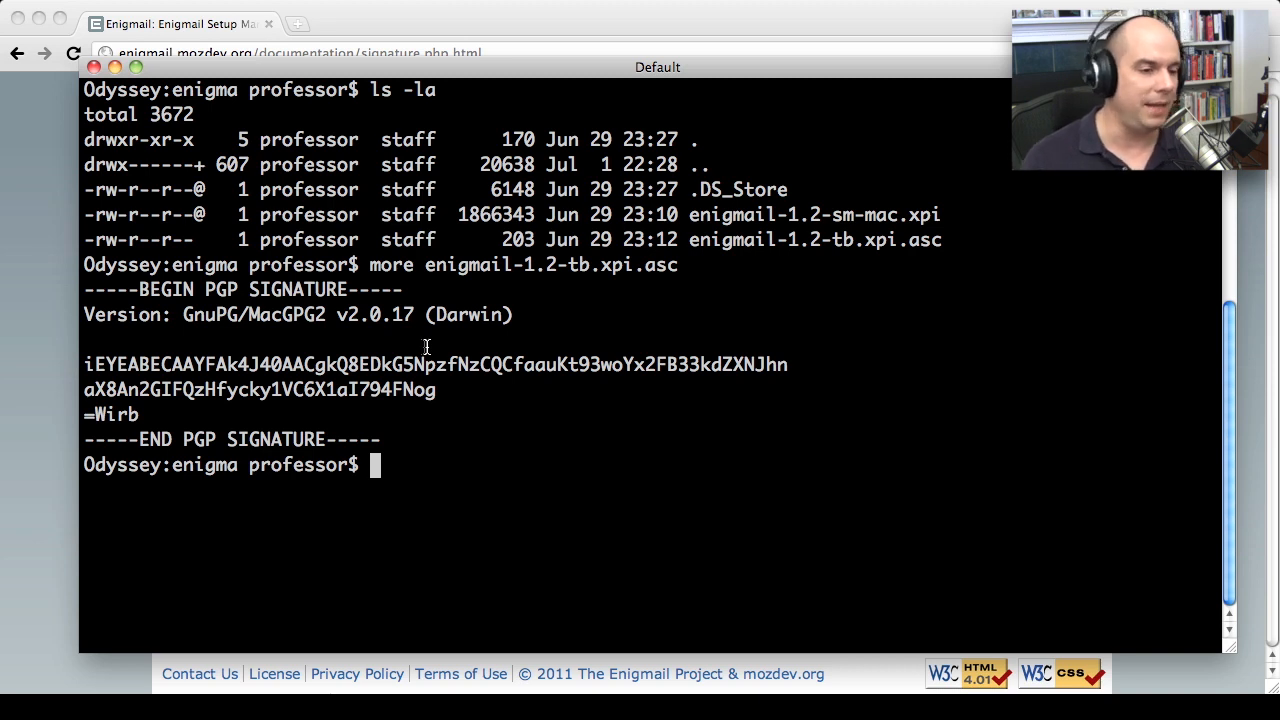
mouse_move(410, 363)
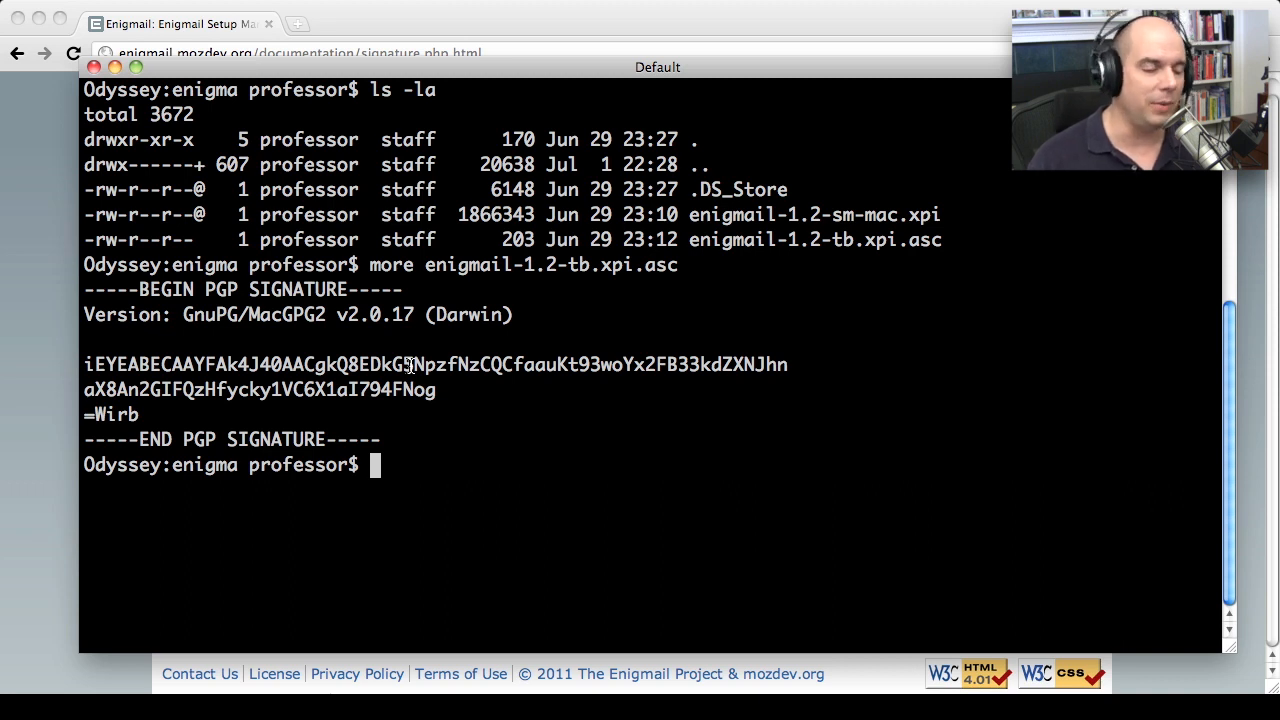
Step: Verify enigmail-1.2-tb.xpi with gpg --verify enigmail-1.2-tb.xpi.asc
type("gpg")
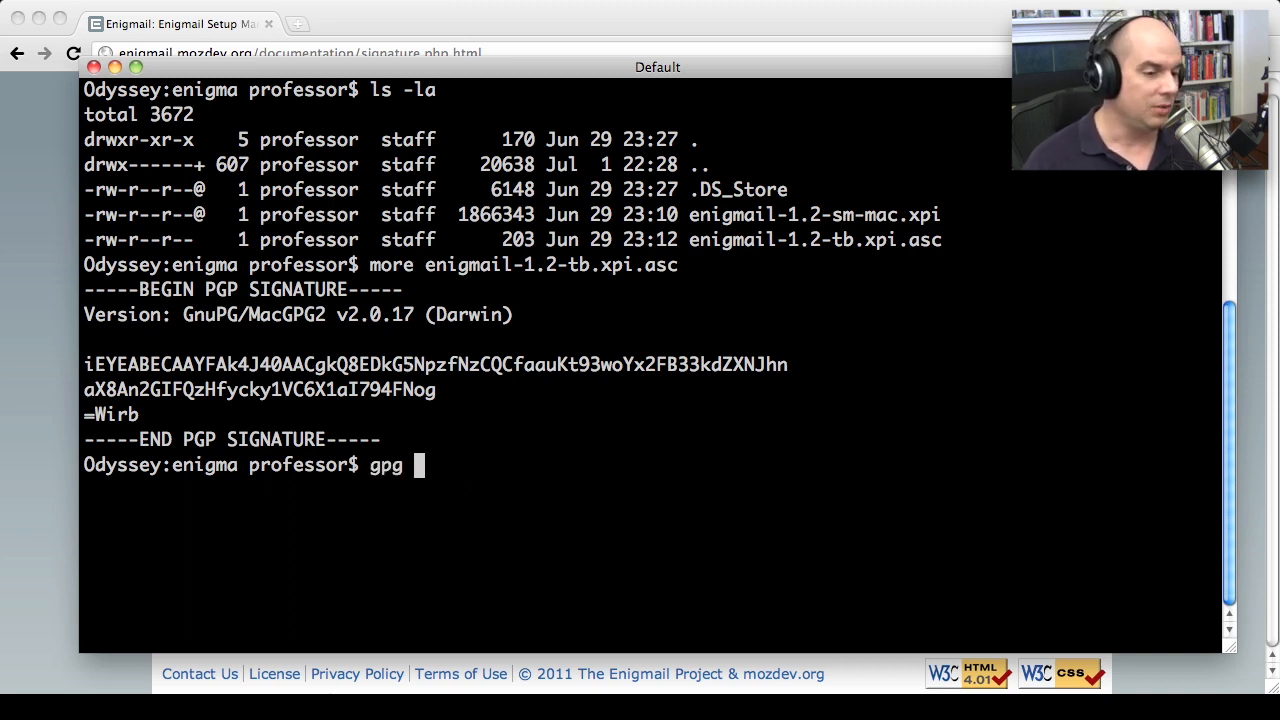
type("--v")
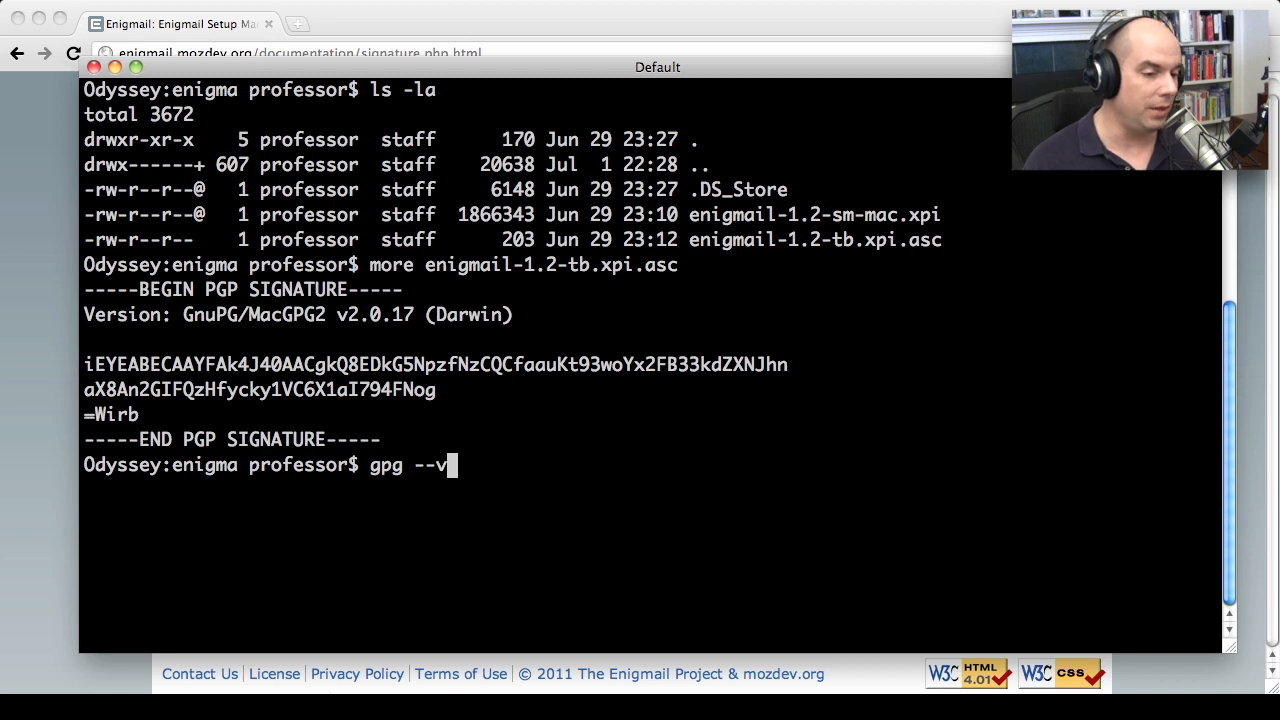
type("erify")
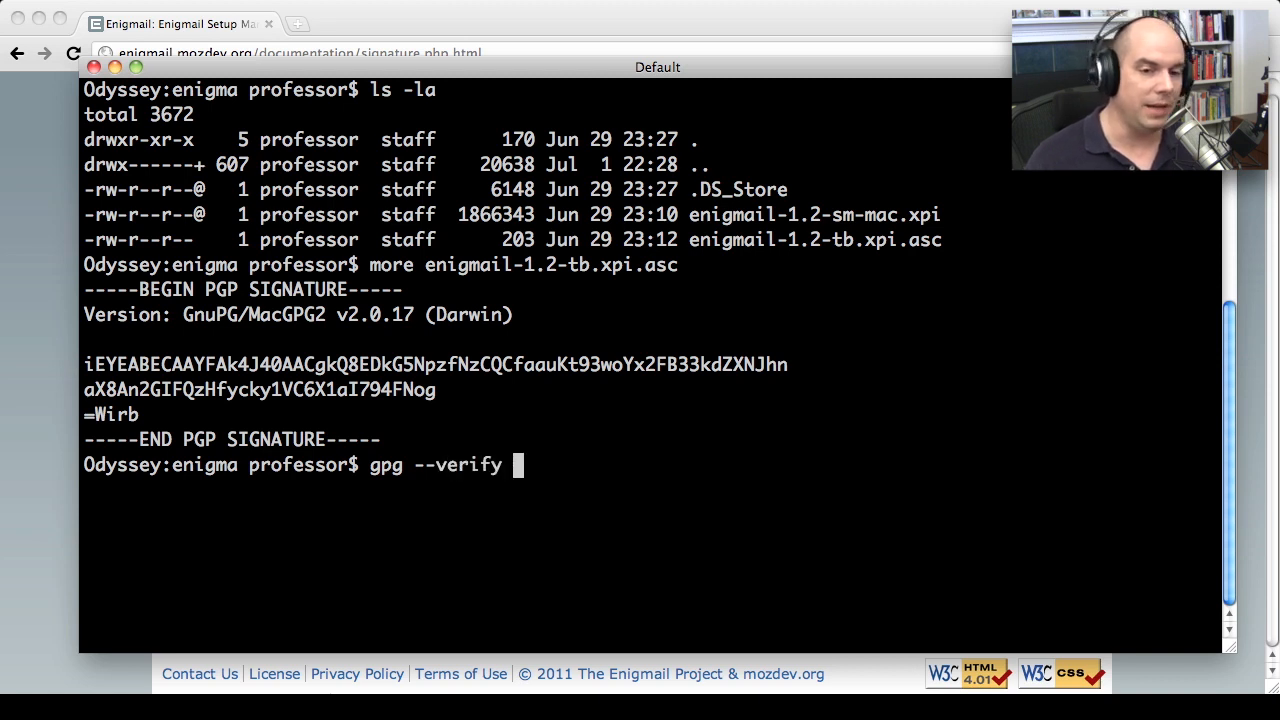
type("enigmail-1.2-")
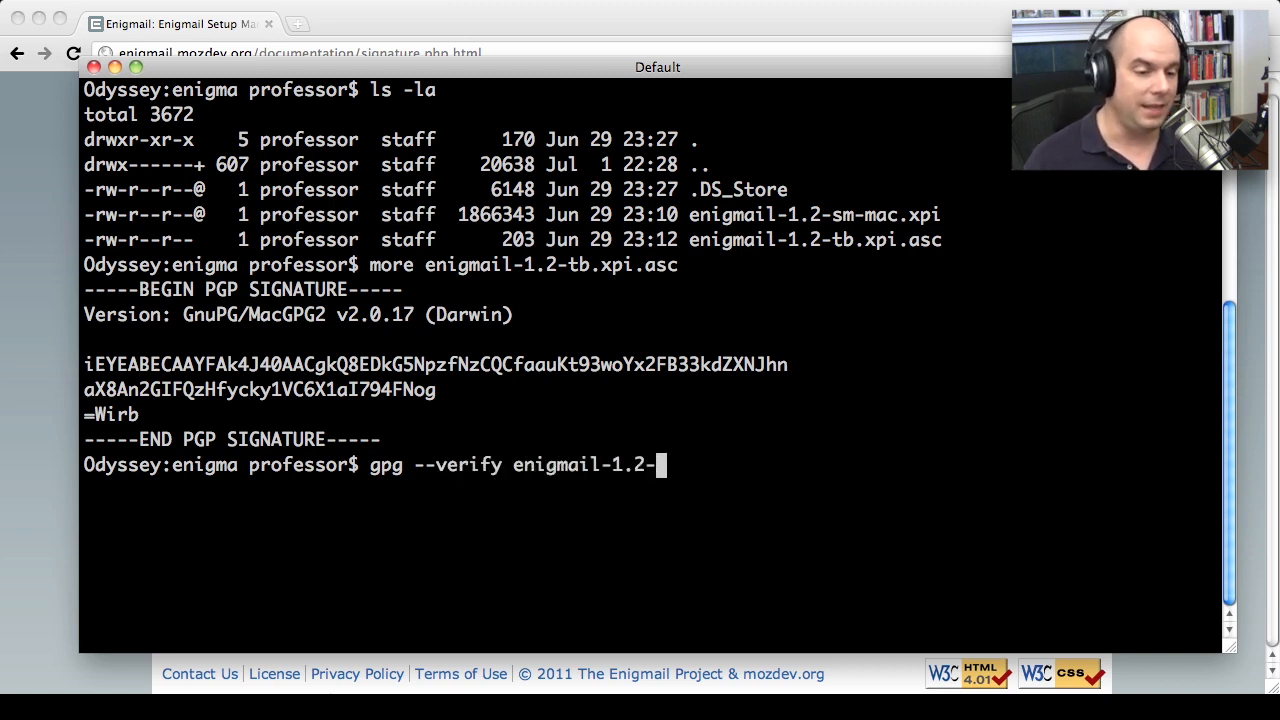
type("tb.xpi.asc")
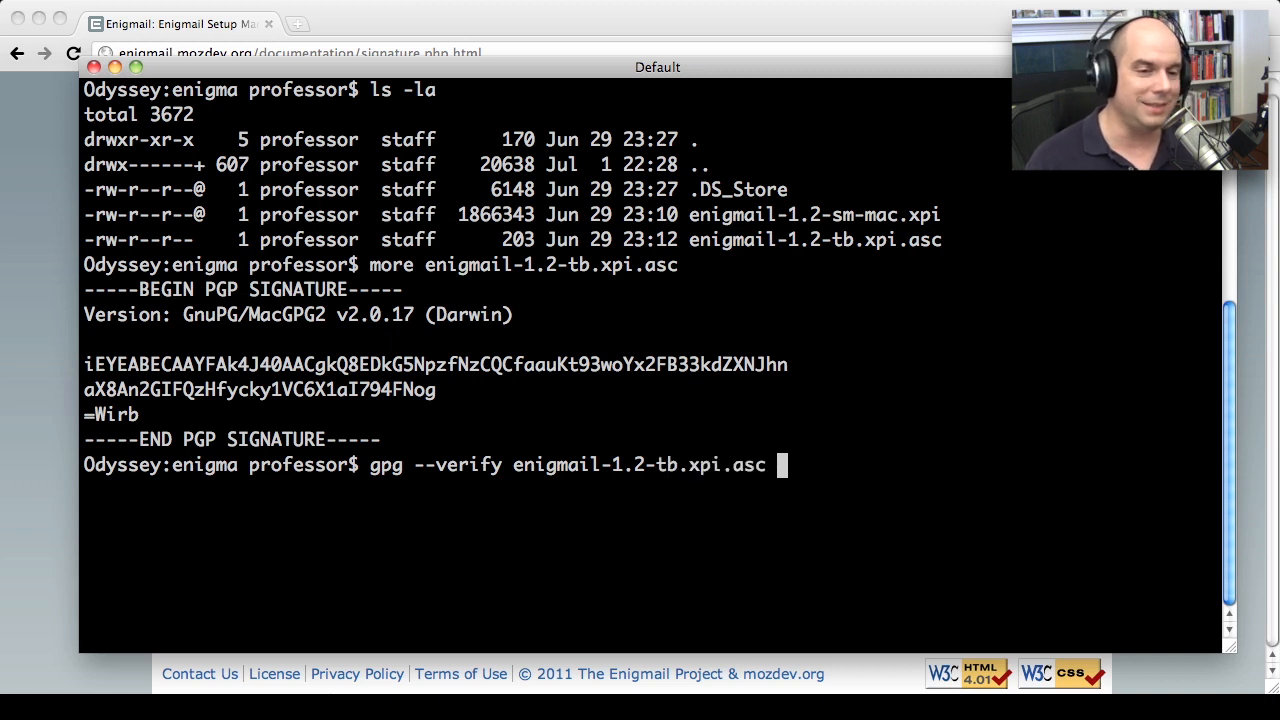
type("e")
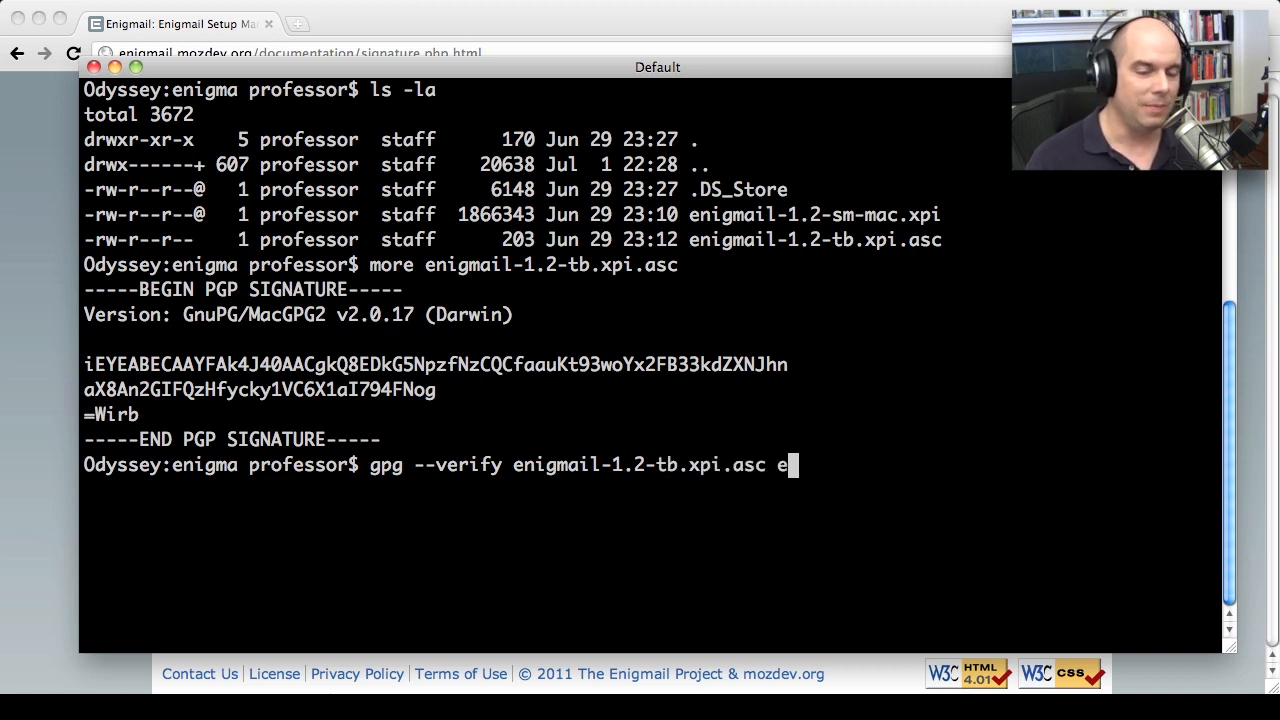
type("ng")
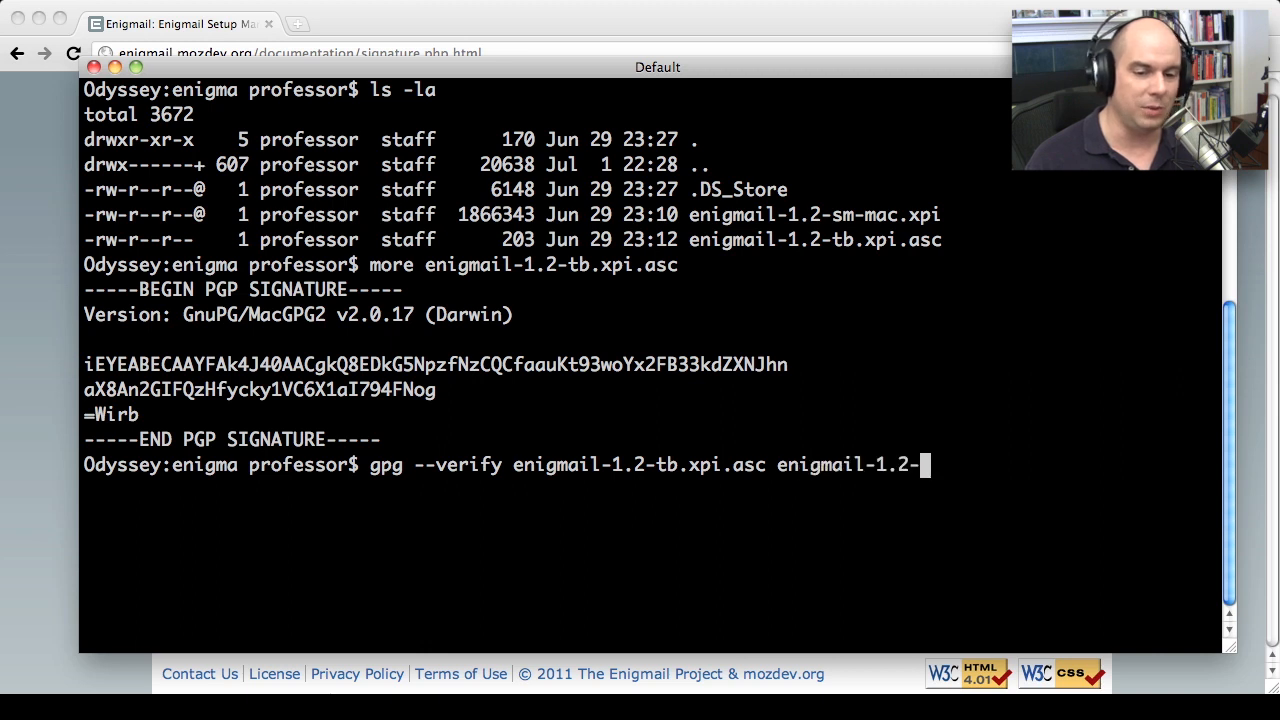
type("sm-mac.xpi")
key("Return")
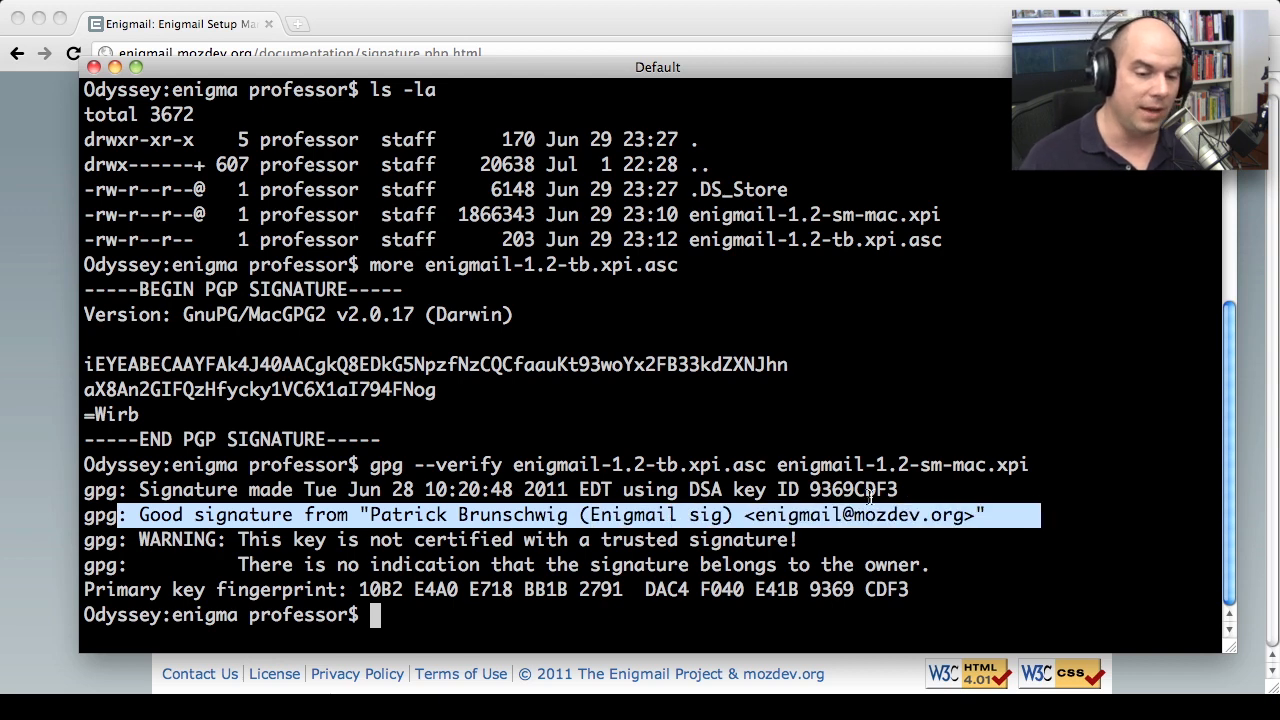
mouse_move(352, 557)
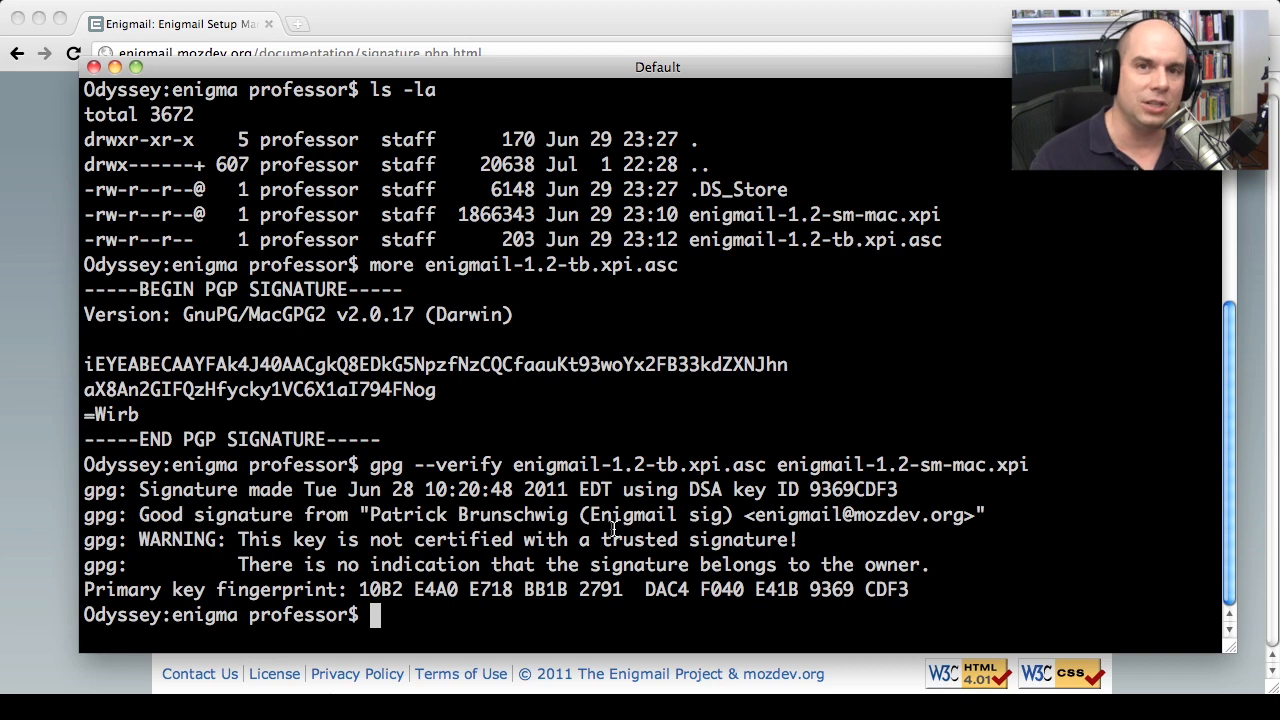
mouse_move(320, 527)
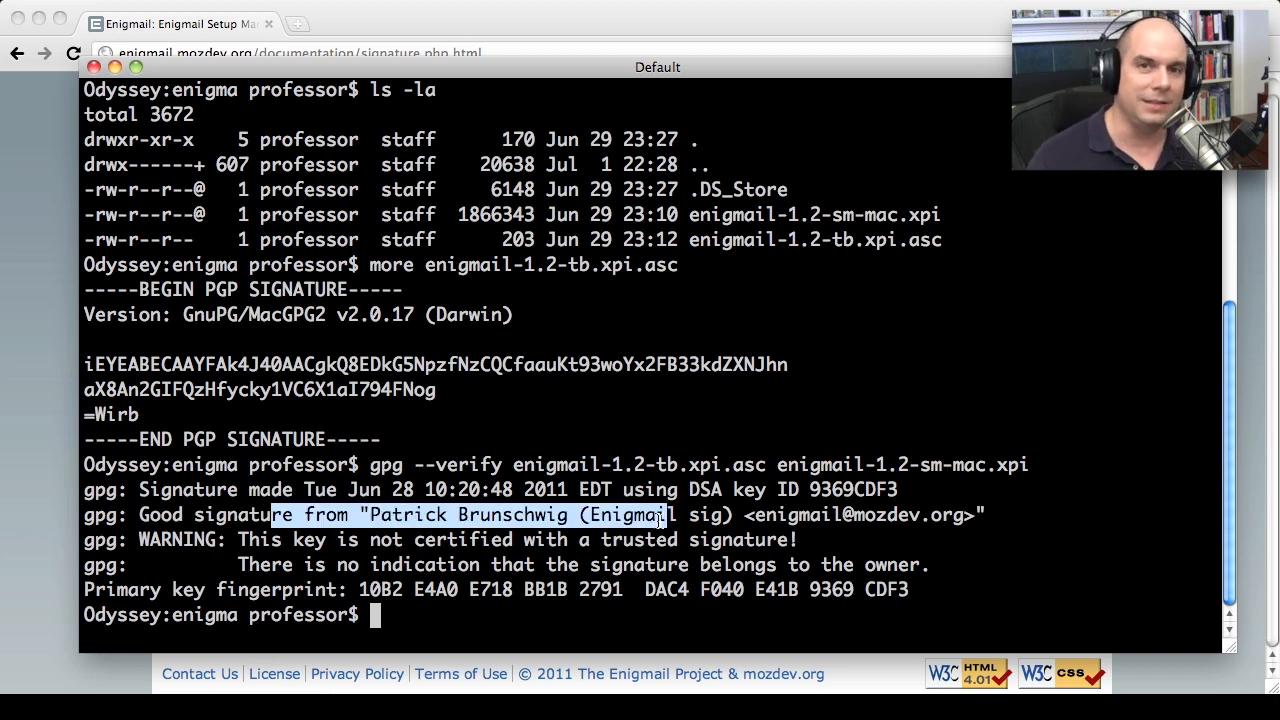
mouse_move(235, 483)
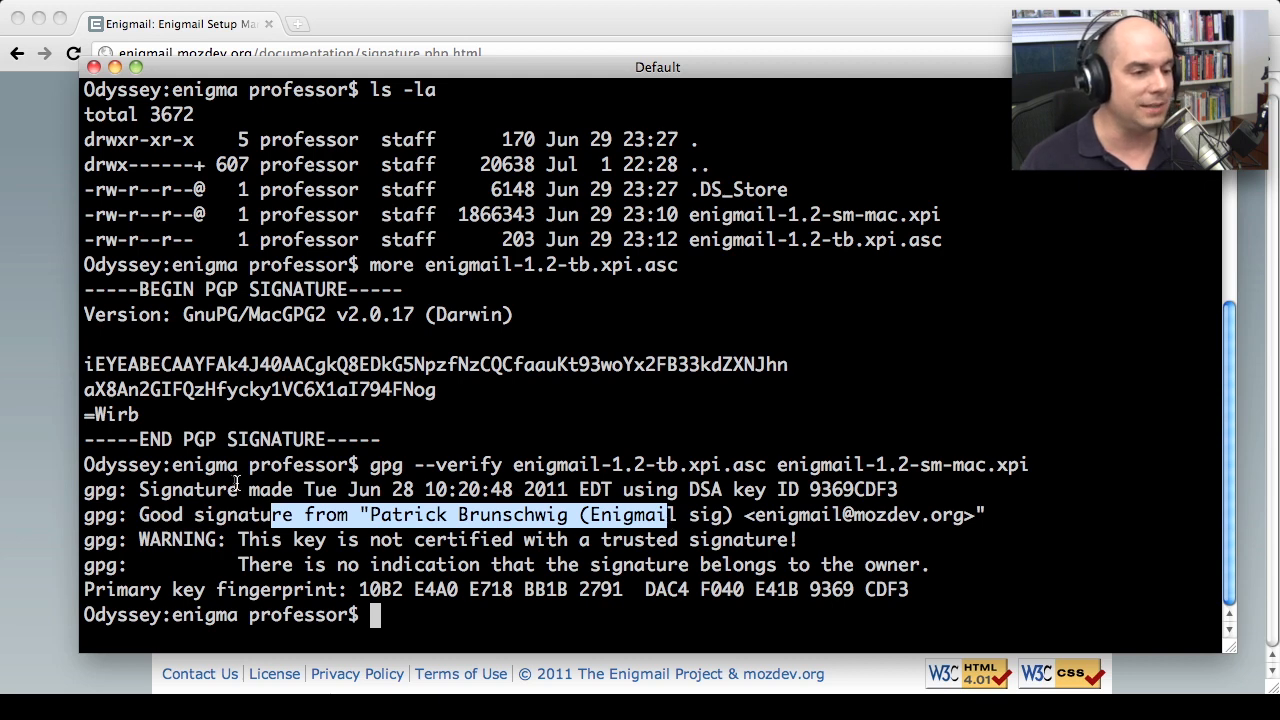